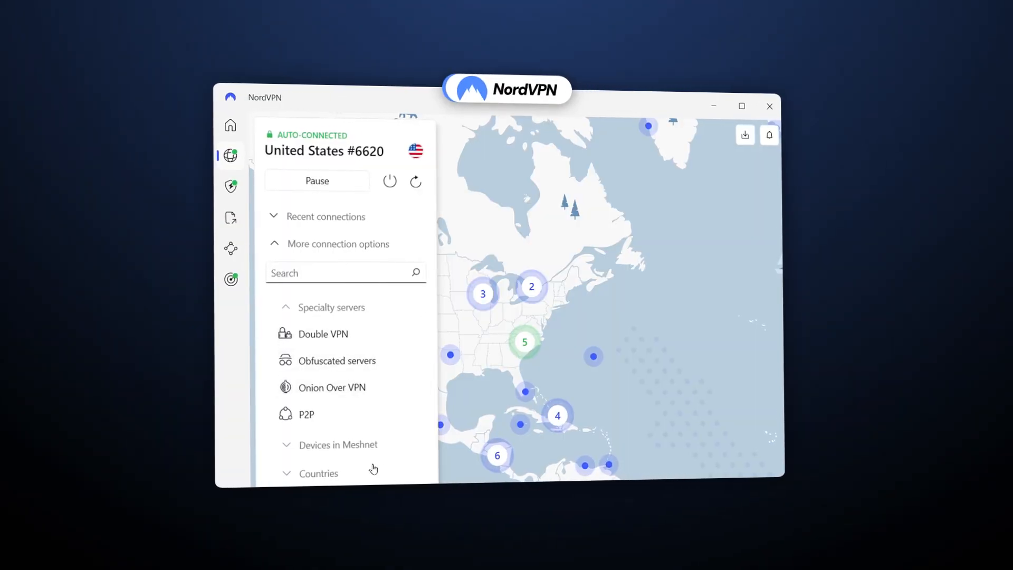
Step: Browse the NordVPN website to reach the Windows app download
{"action": "left_click", "coordinate": [319, 473]}
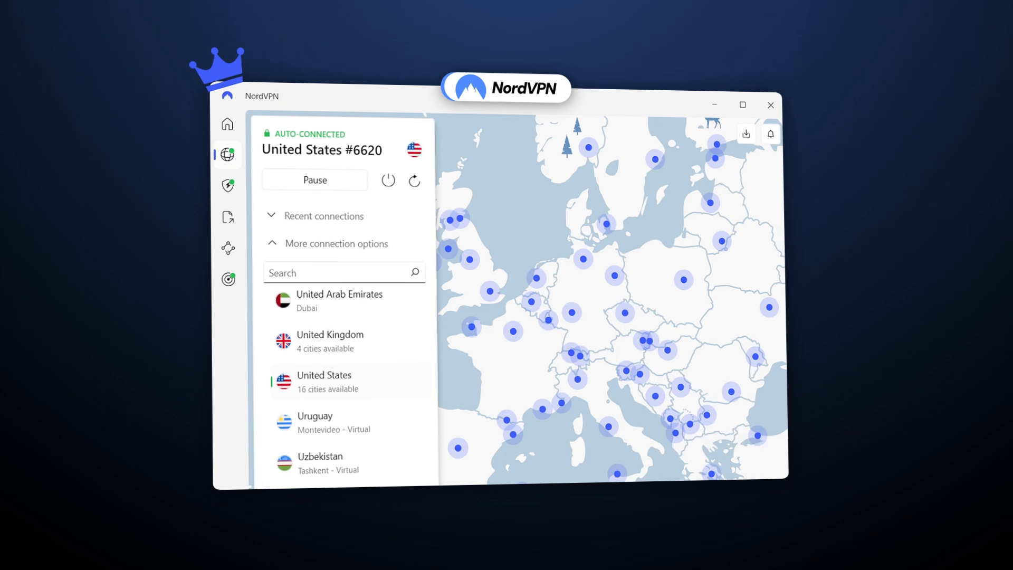
{"action": "left_click", "coordinate": [225, 185]}
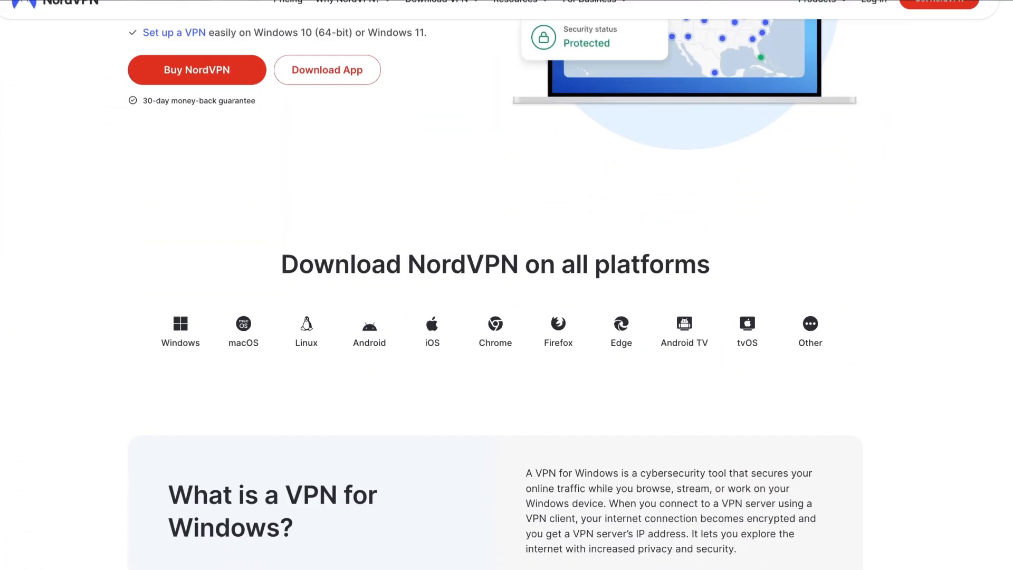
{"action": "scroll", "scroll_direction": "down", "scroll_amount": 3}
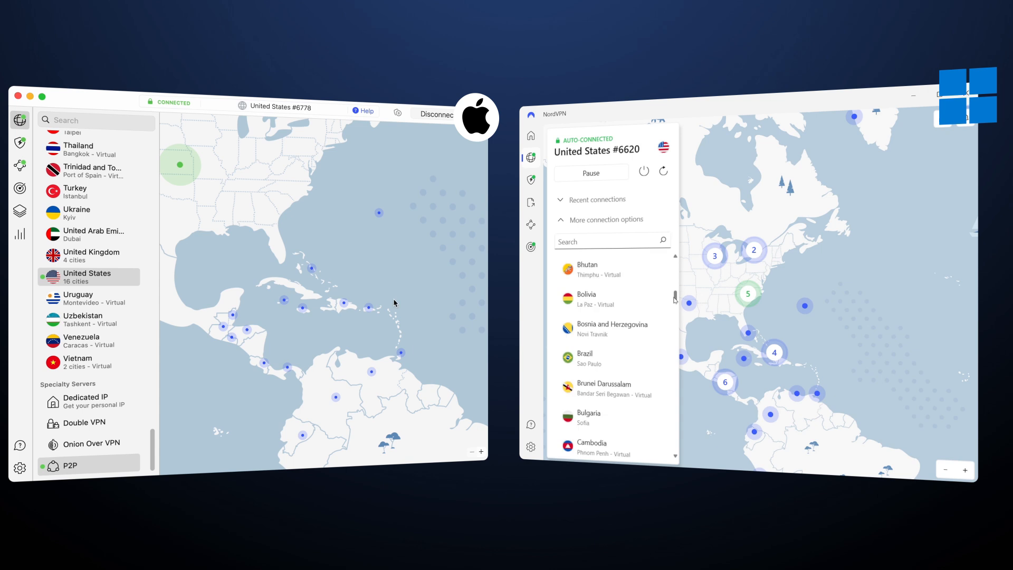
{"action": "scroll", "scroll_direction": "down", "scroll_amount": 3}
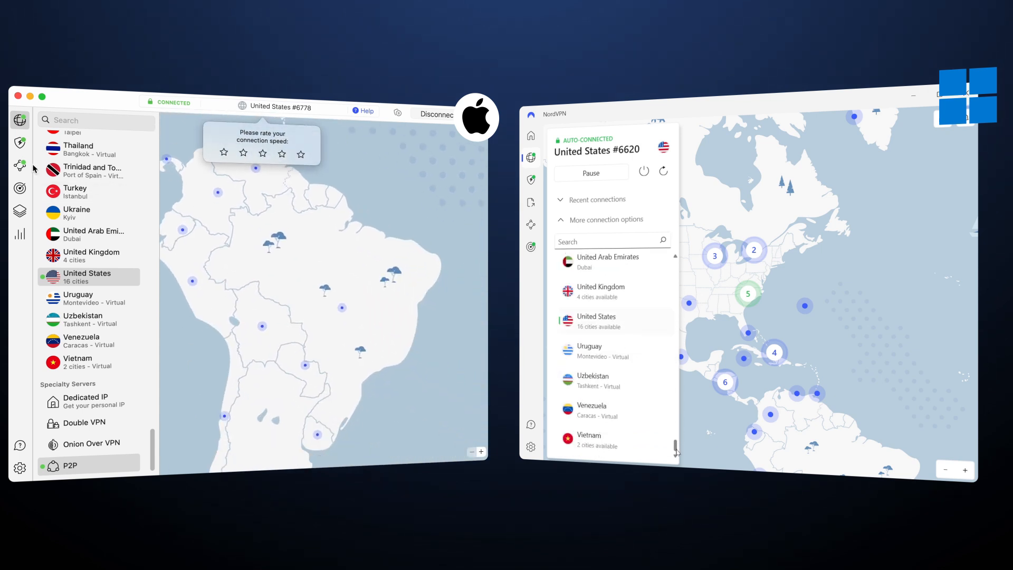
{"action": "left_click", "coordinate": [19, 142]}
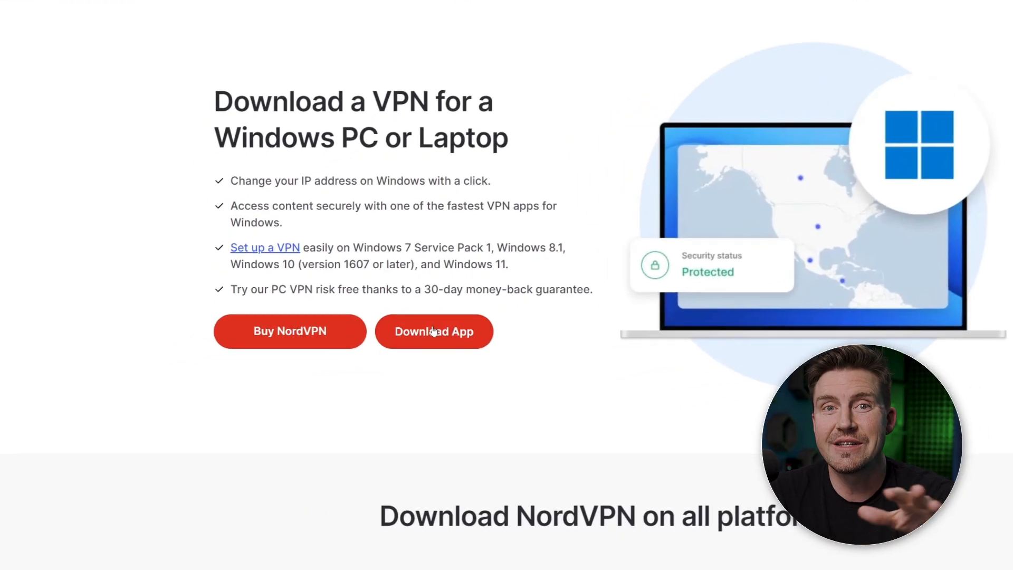
Step: Install NordVPN with desktop and Start menu shortcuts, then choose Log in
{"action": "left_click", "coordinate": [435, 331]}
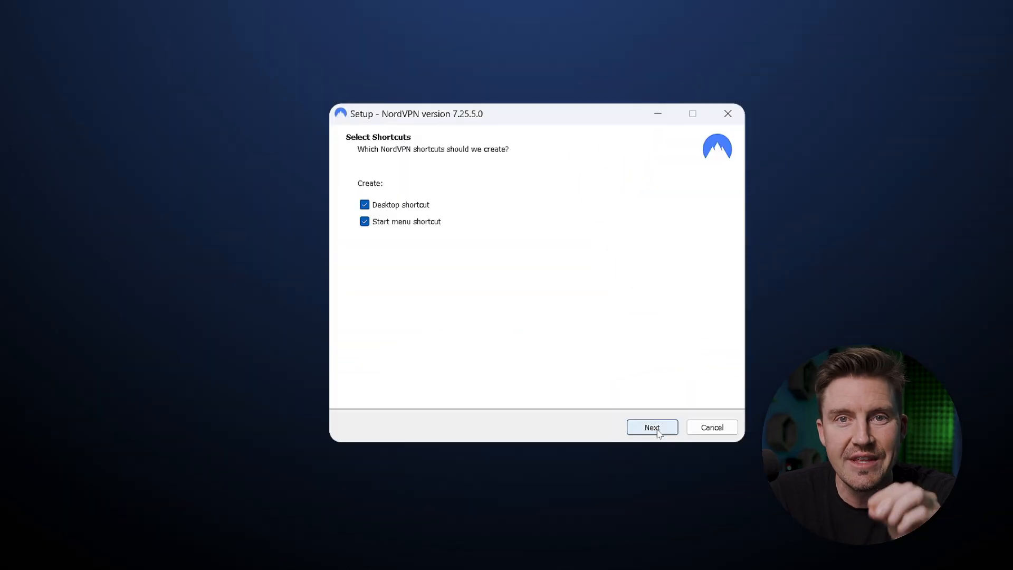
{"action": "left_click", "coordinate": [652, 427]}
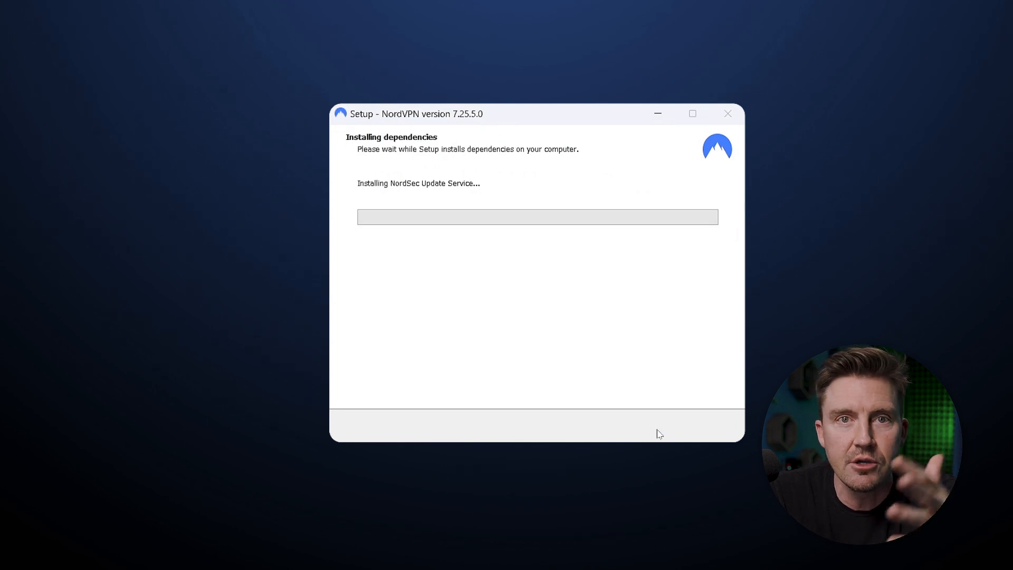
{"action": "mouse_move", "coordinate": [663, 432]}
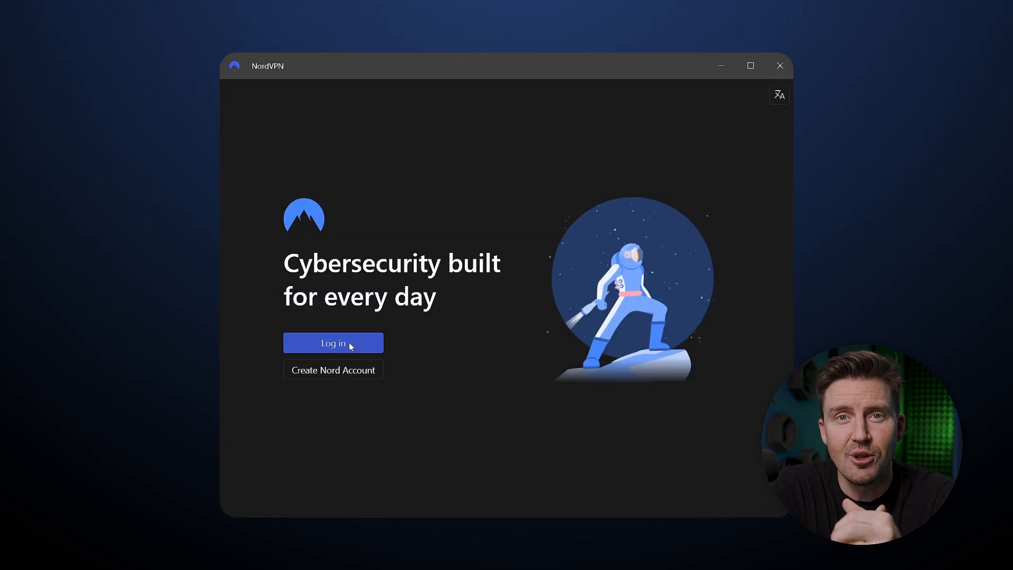
{"action": "left_click", "coordinate": [333, 343]}
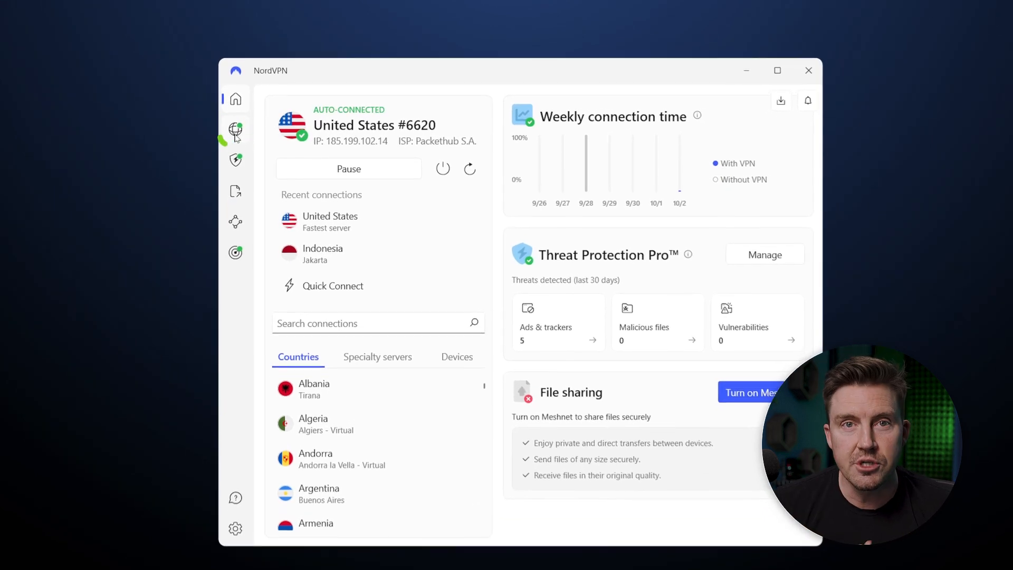
Step: Quick-connect from the server map to United States #6620 and browse more connection options
{"action": "left_click", "coordinate": [236, 118]}
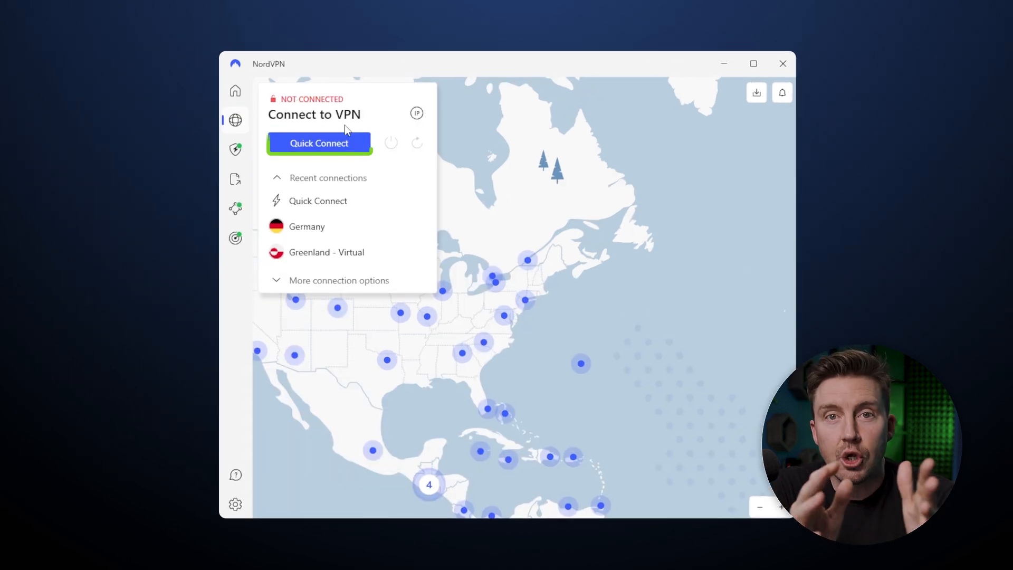
{"action": "left_click", "coordinate": [319, 143]}
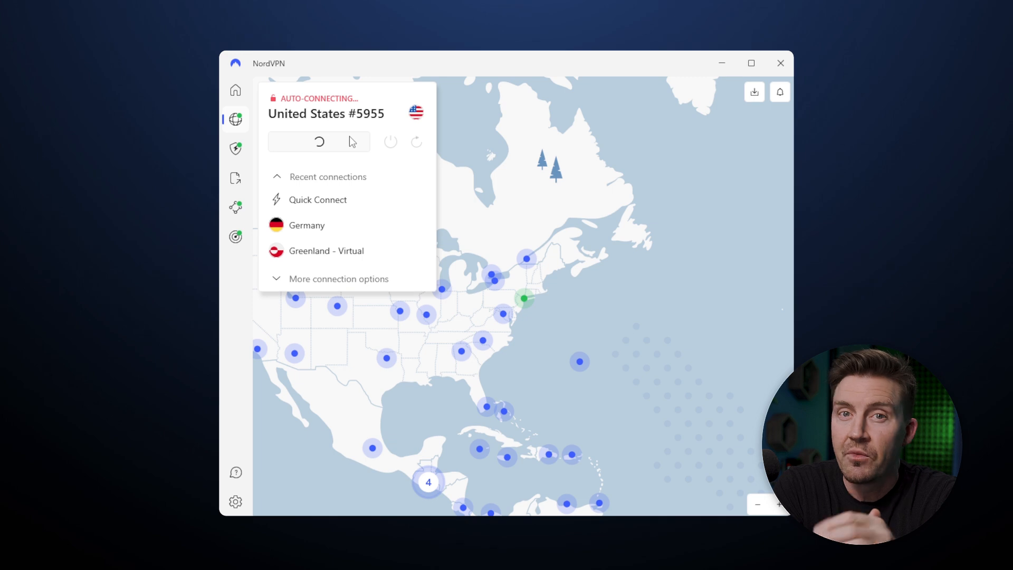
{"action": "left_click", "coordinate": [339, 279]}
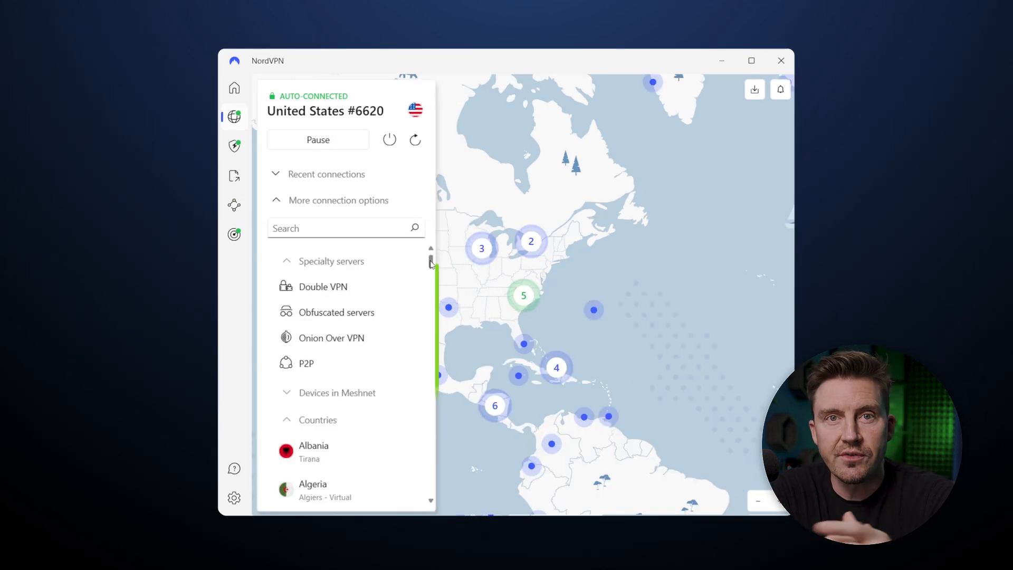
{"action": "scroll", "scroll_direction": "down", "scroll_amount": 3}
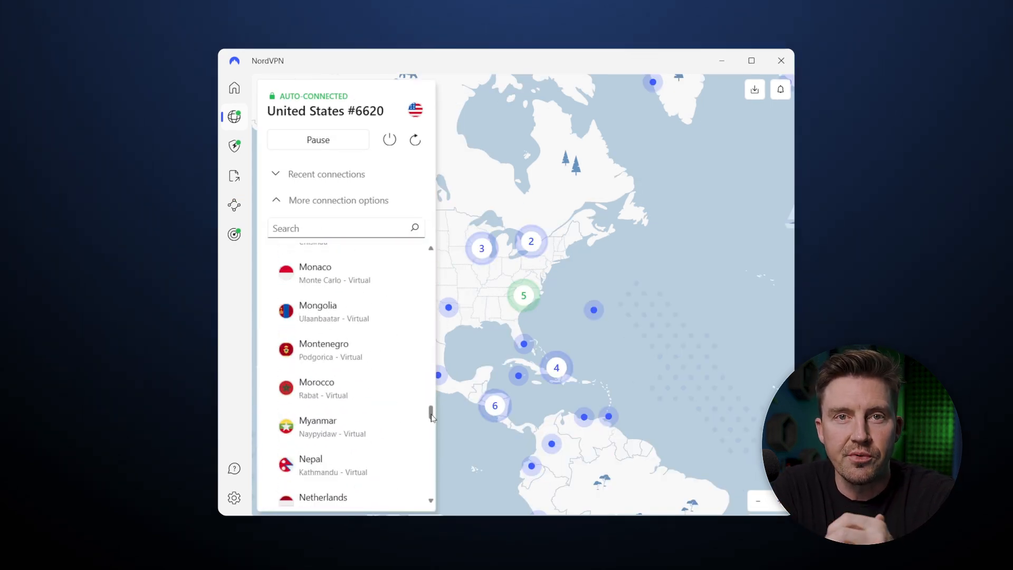
{"action": "scroll", "scroll_direction": "down", "scroll_amount": 3}
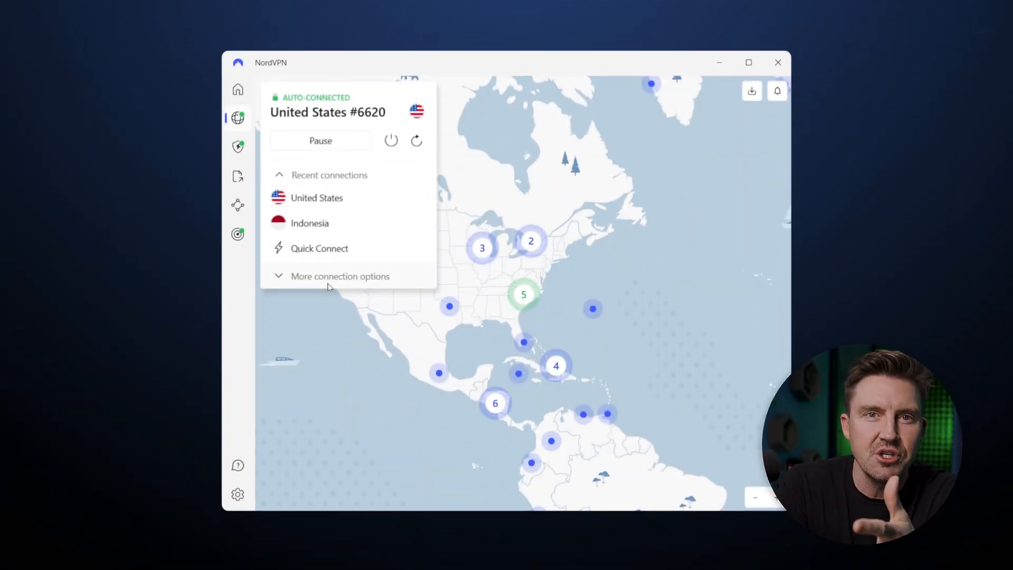
Step: Expand More connection options and scroll through the Countries and Specialty servers lists
{"action": "left_click", "coordinate": [341, 276]}
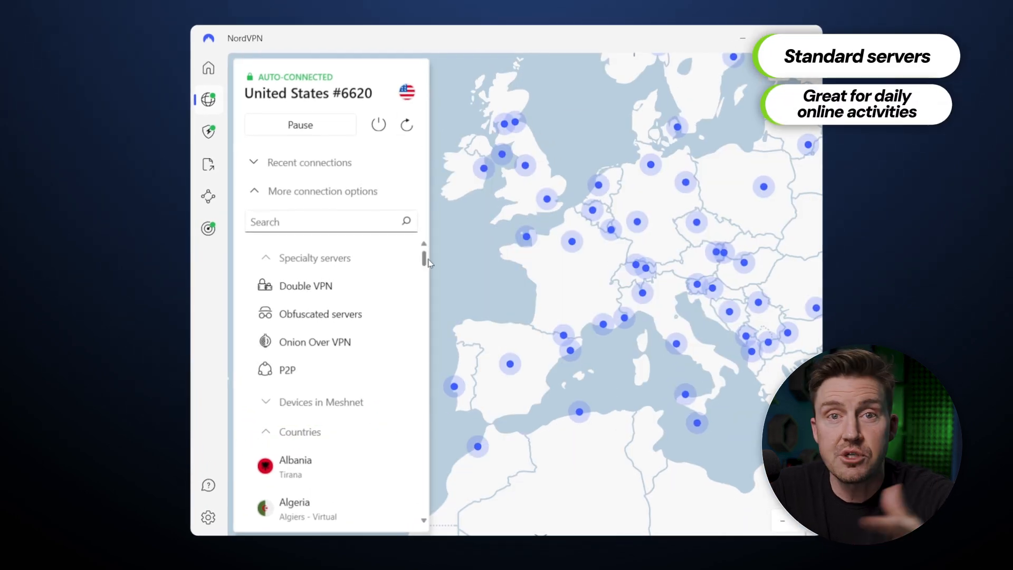
{"action": "scroll", "scroll_direction": "down", "scroll_amount": 3}
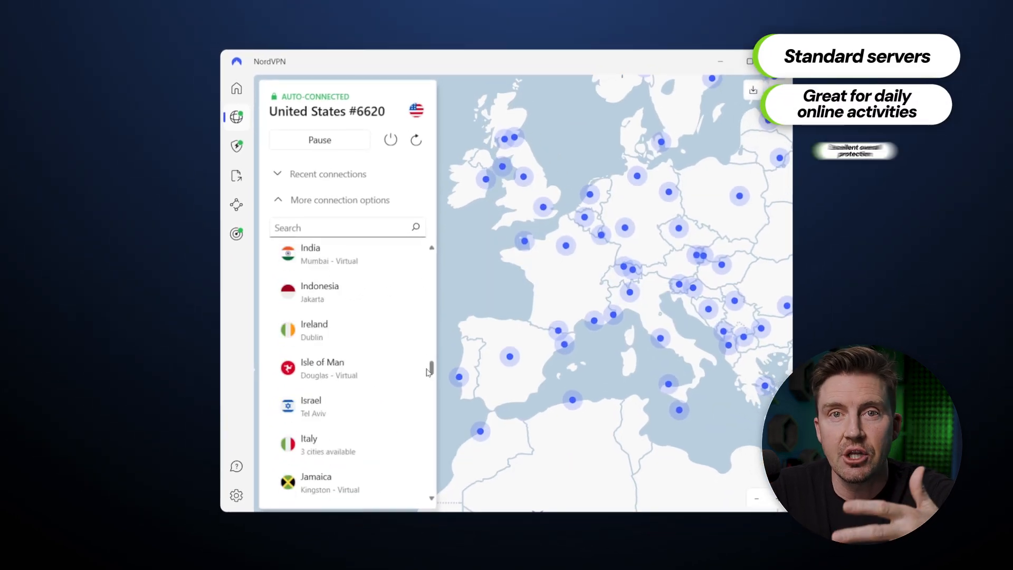
{"action": "scroll", "scroll_direction": "down", "scroll_amount": 3}
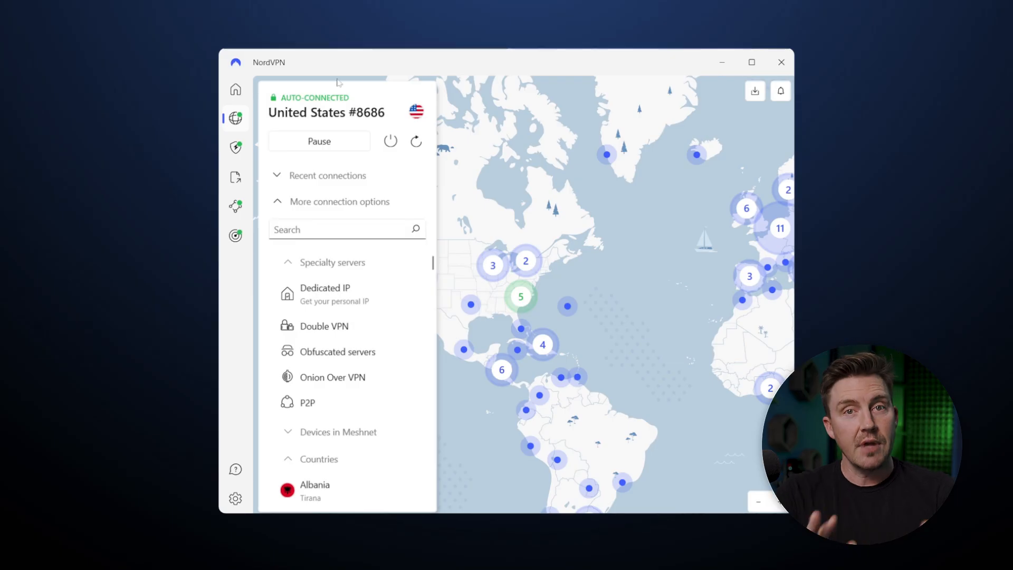
{"action": "mouse_move", "coordinate": [307, 403]}
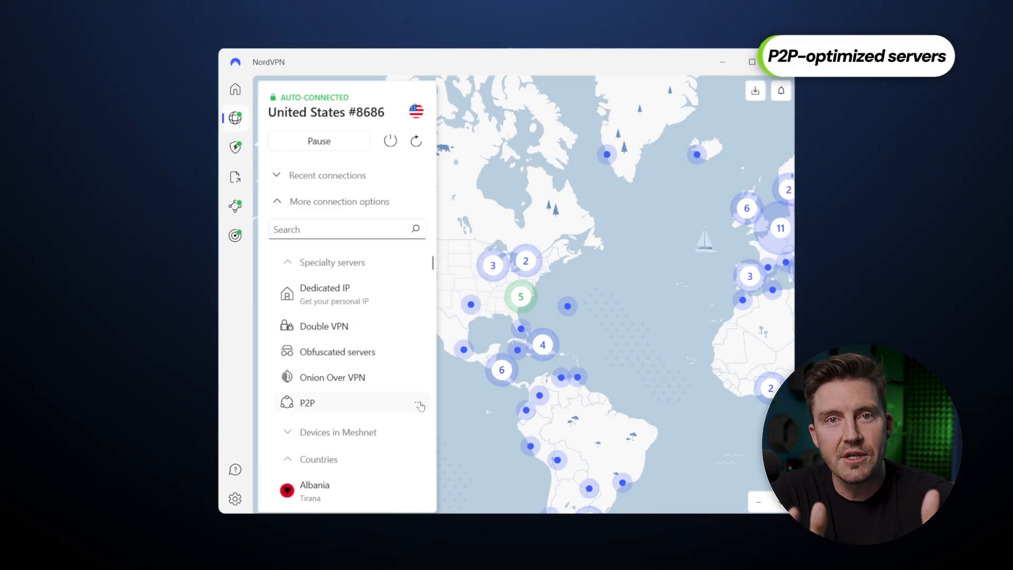
Step: Open P2P under Specialty servers and browse its country list
{"action": "left_click", "coordinate": [307, 402]}
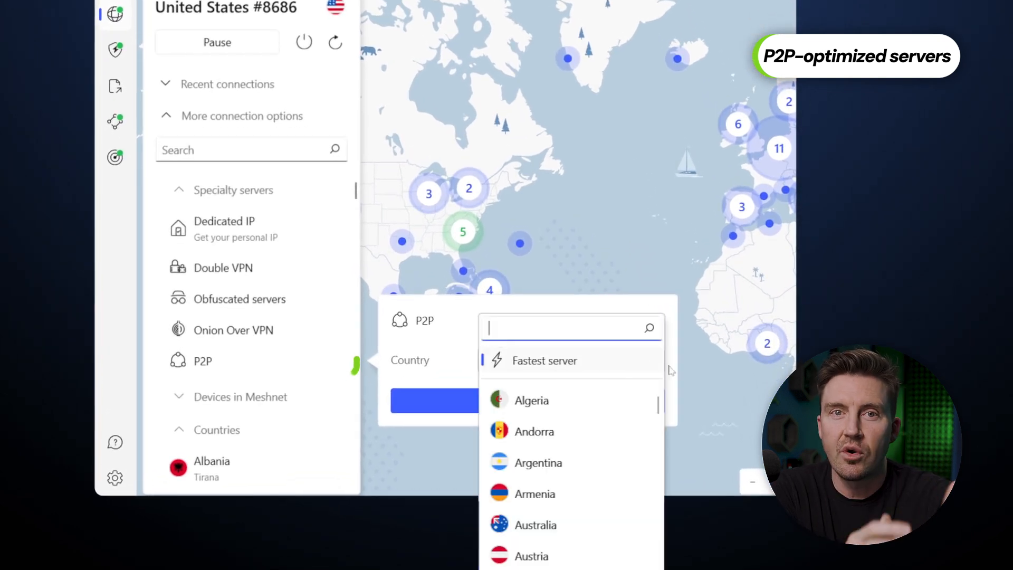
{"action": "scroll", "scroll_direction": "down", "scroll_amount": 3}
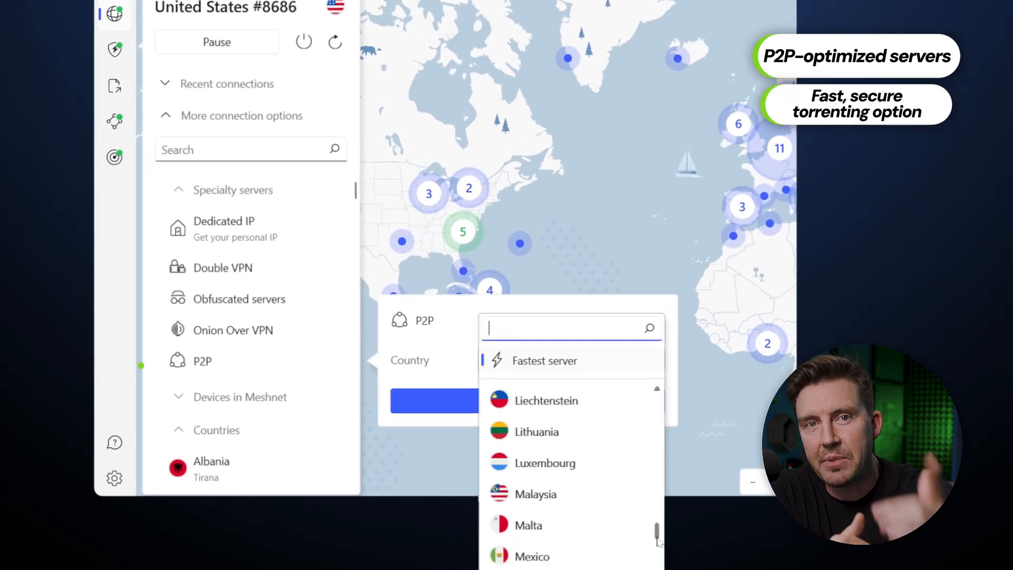
{"action": "scroll", "scroll_direction": "down", "scroll_amount": 3}
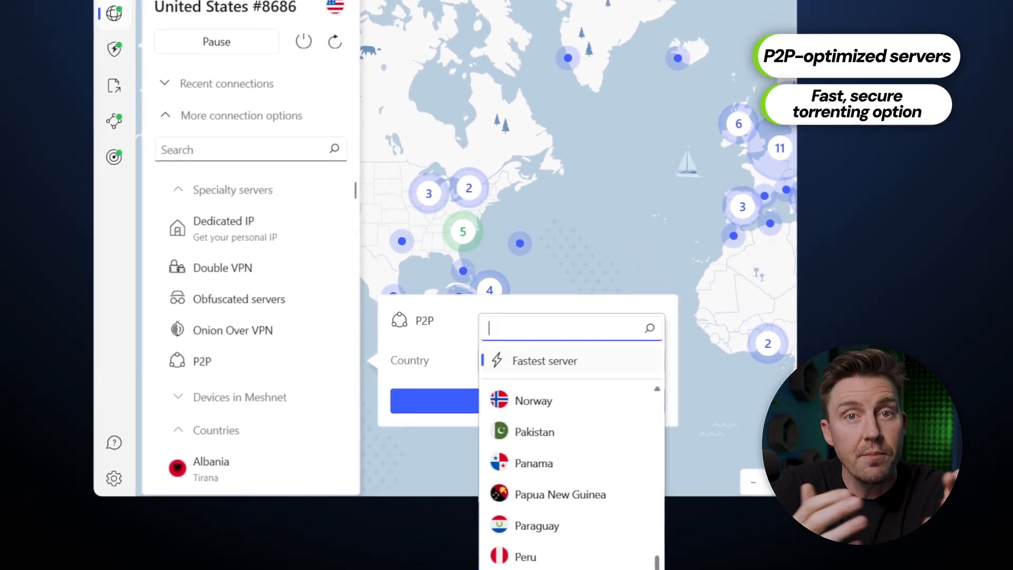
{"action": "scroll", "scroll_direction": "down", "scroll_amount": 3}
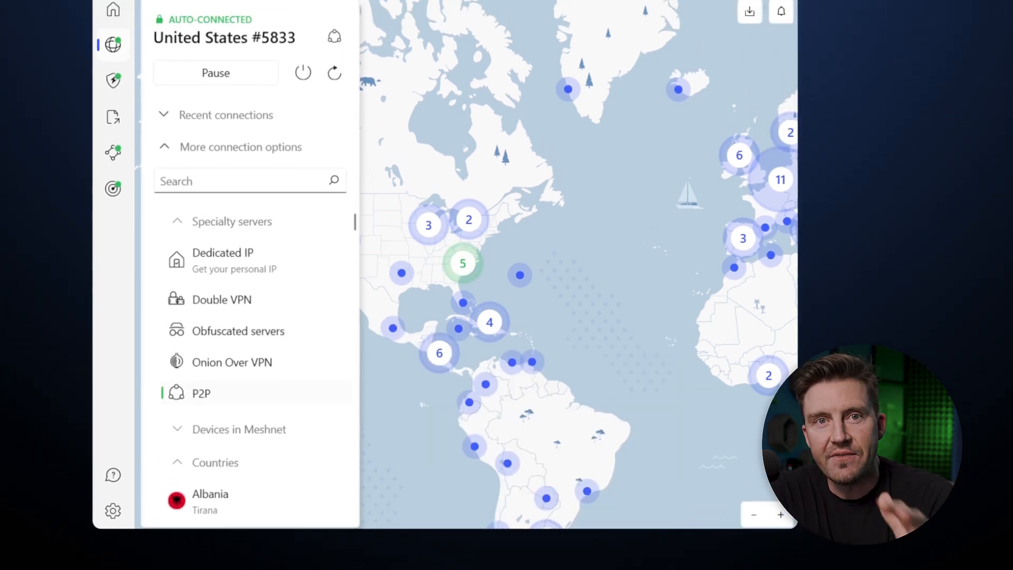
Step: Open Obfuscated servers and browse countries to pick Germany
{"action": "left_click", "coordinate": [237, 336]}
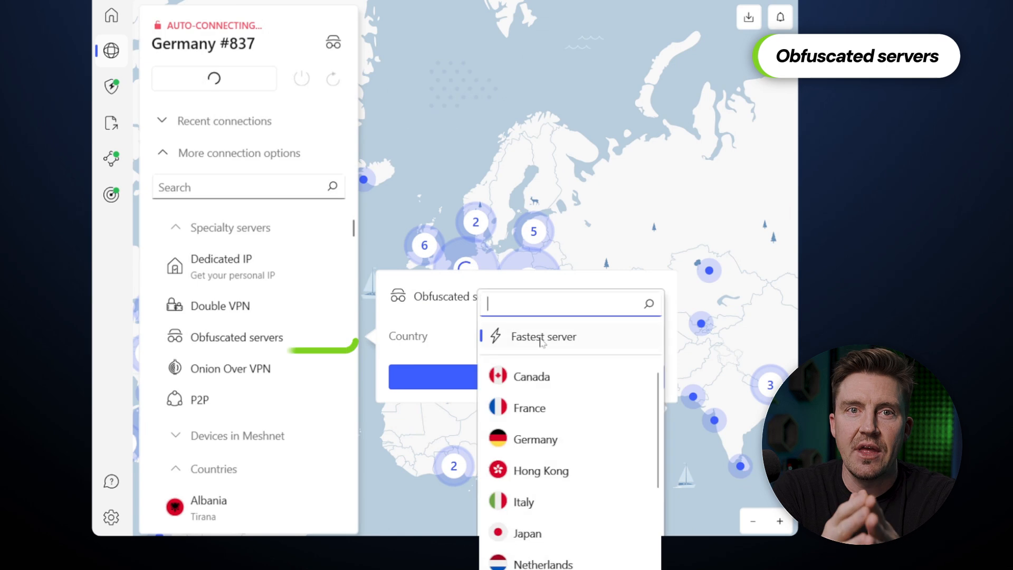
{"action": "scroll", "scroll_direction": "down", "scroll_amount": 3}
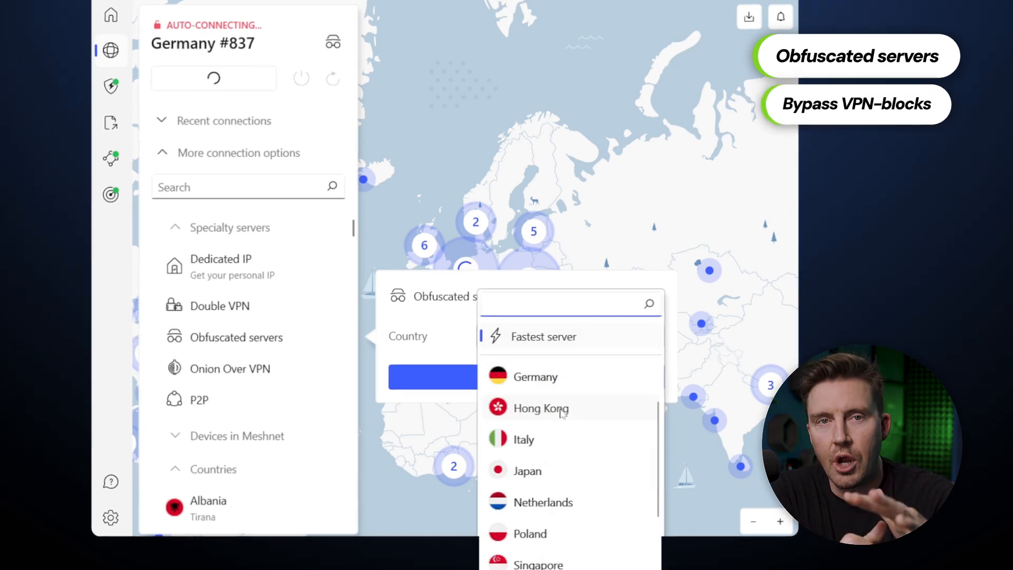
{"action": "scroll", "scroll_direction": "up", "scroll_amount": 3}
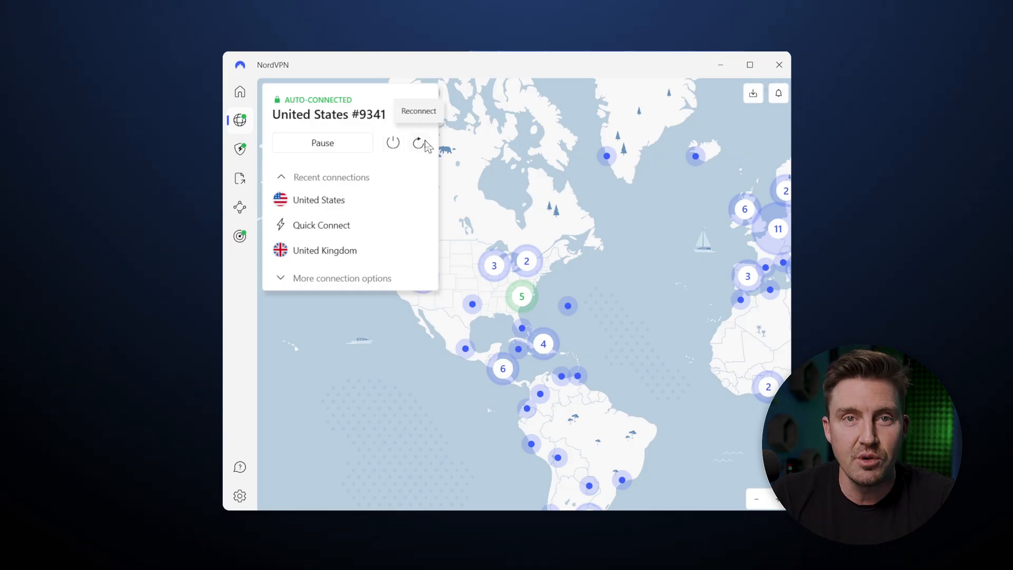
Step: Reconnect to a different server, then open the Onion Over VPN connect popup
{"action": "left_click", "coordinate": [343, 278]}
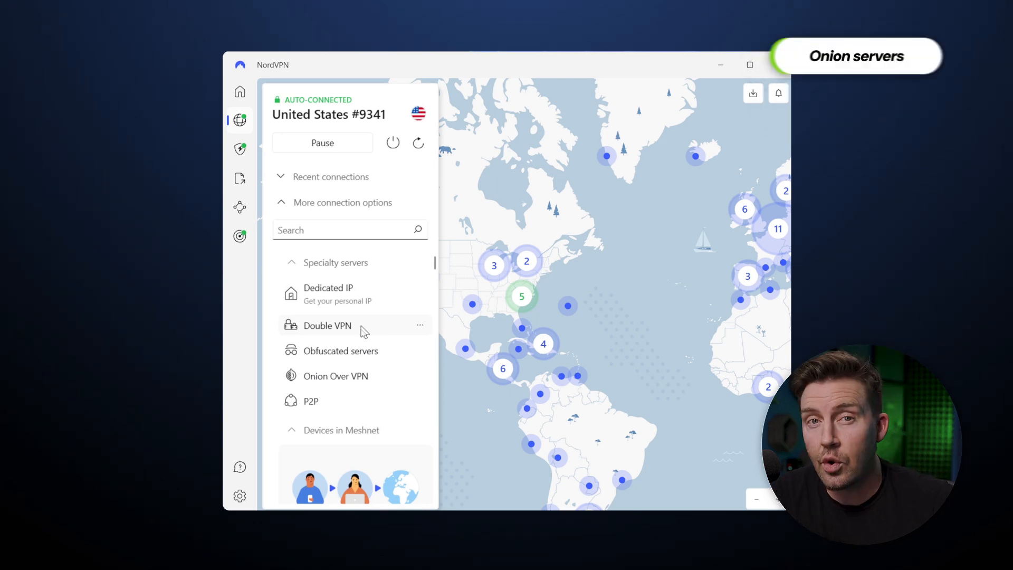
{"action": "left_click", "coordinate": [336, 376]}
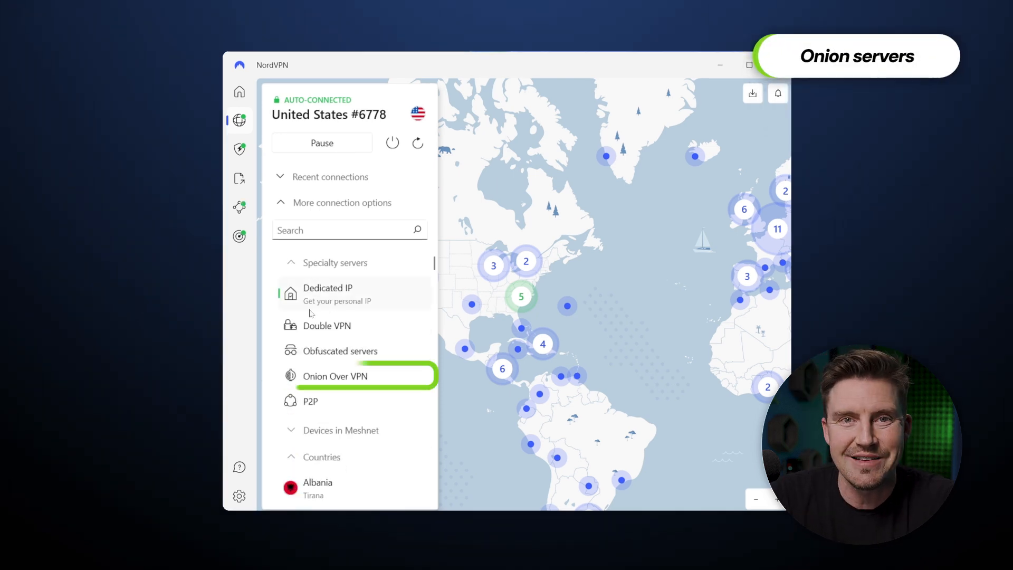
{"action": "left_click", "coordinate": [336, 375]}
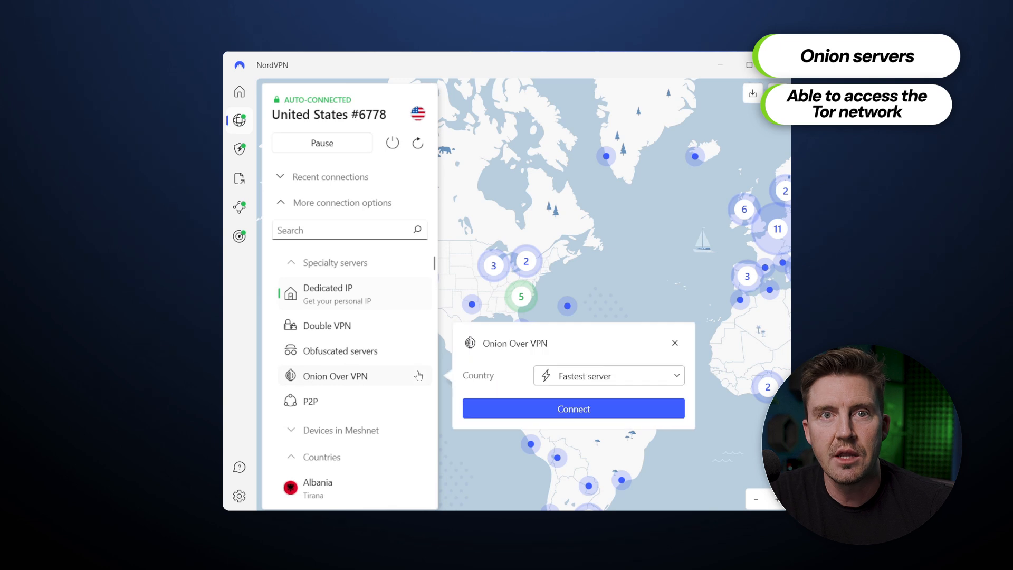
{"action": "left_click", "coordinate": [608, 375]}
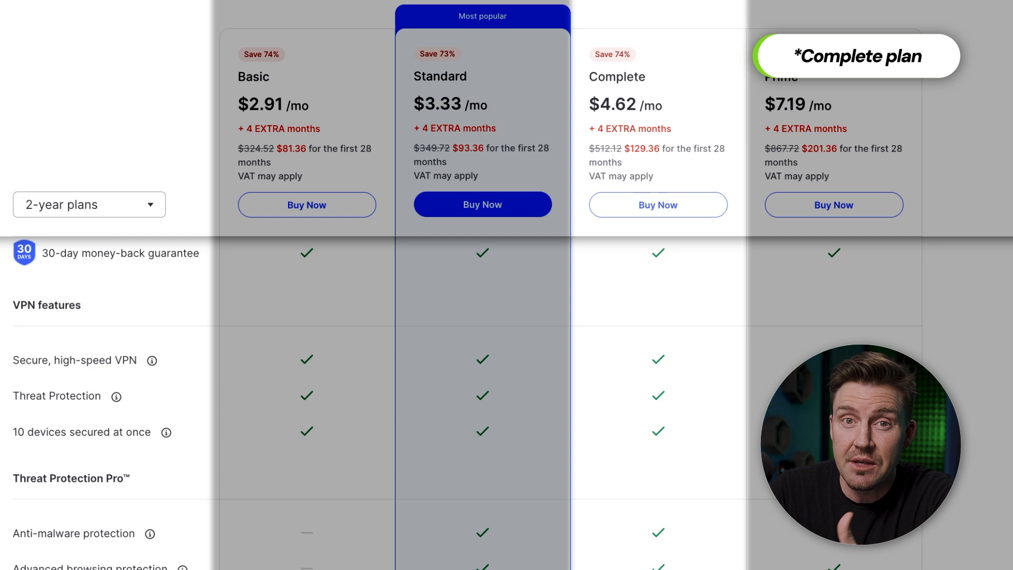
Step: Scroll the pricing page down to the 2-year Basic, Standard and Complete comparison
{"action": "scroll", "scroll_direction": "down", "scroll_amount": 3}
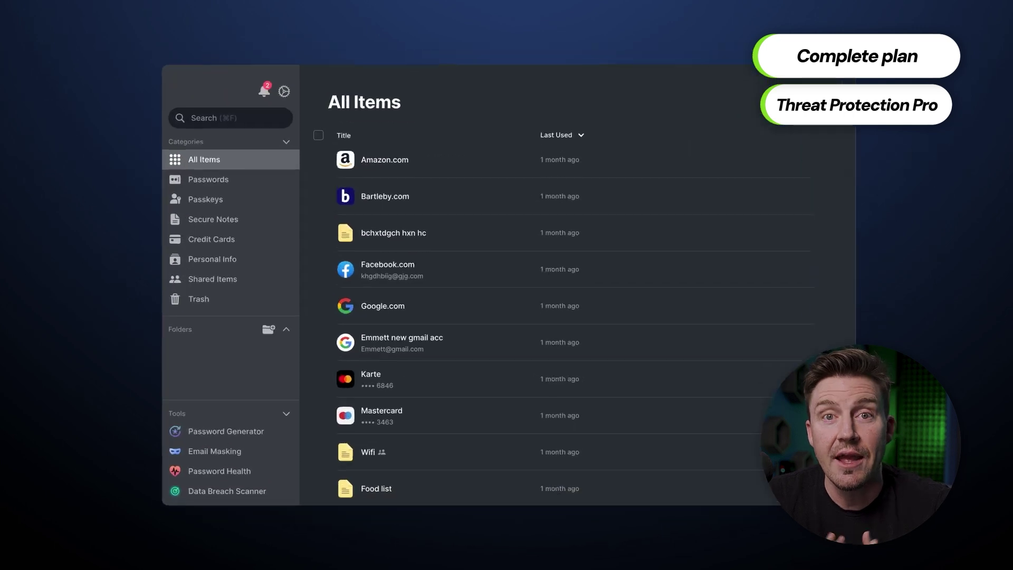
Step: Scroll through the NordPass All Items list of saved logins, cards and notes
{"action": "scroll", "scroll_direction": "down", "scroll_amount": 3}
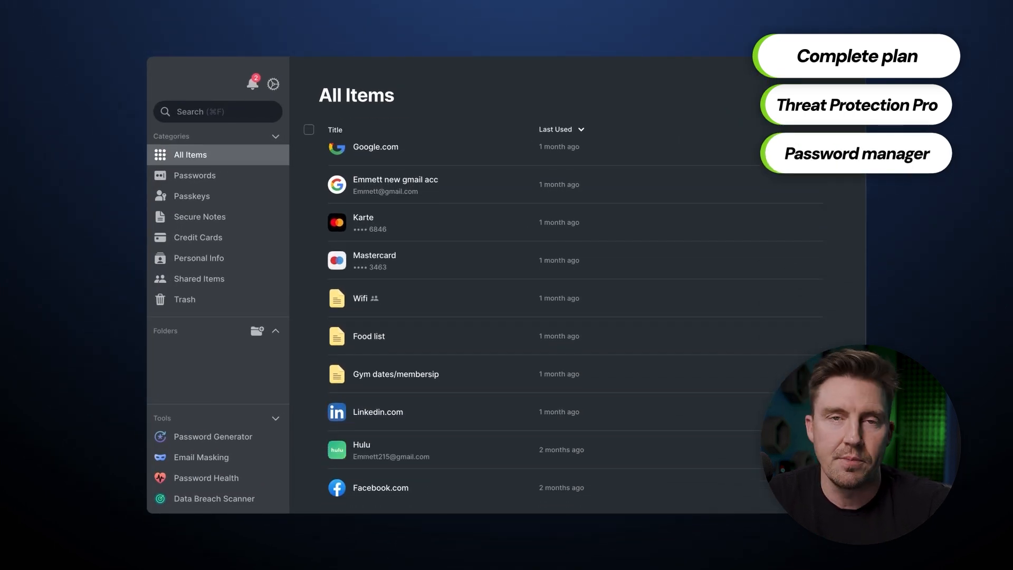
{"action": "left_click", "coordinate": [211, 437]}
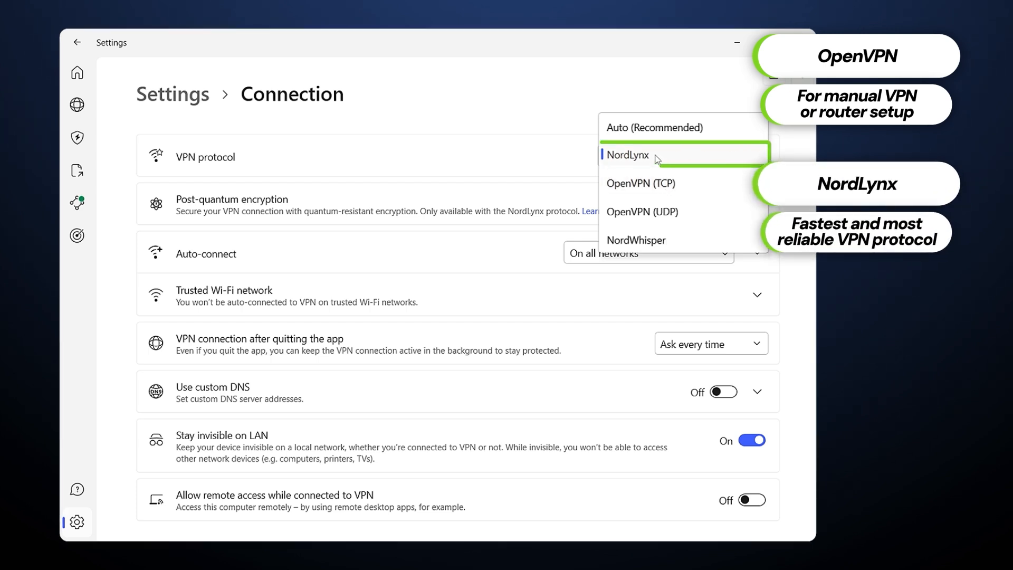
{"action": "mouse_move", "coordinate": [660, 190]}
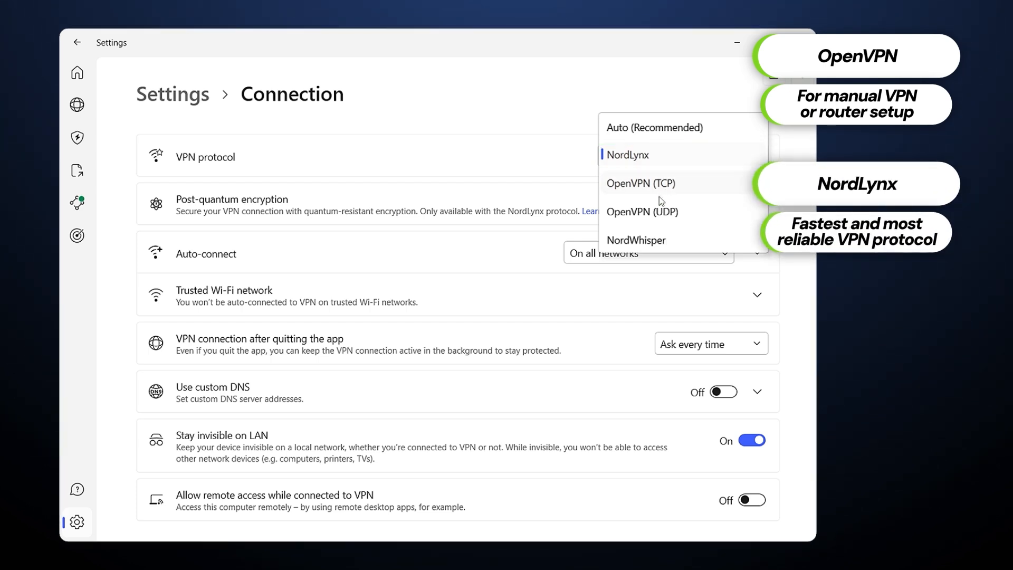
Step: Set the protocol to NordLynx and auto-connect to a custom United States server
{"action": "left_click", "coordinate": [626, 155]}
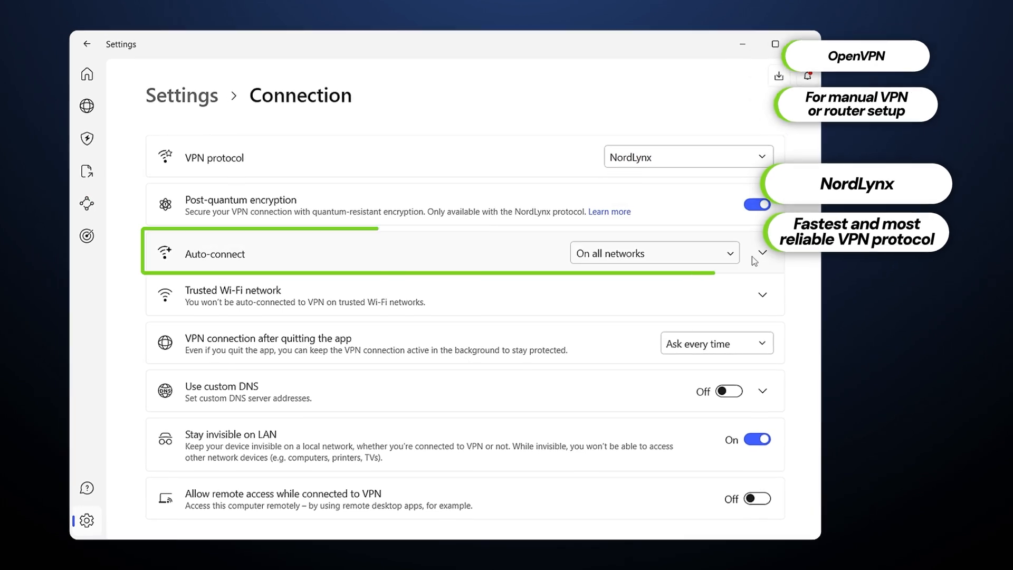
{"action": "left_click", "coordinate": [654, 253]}
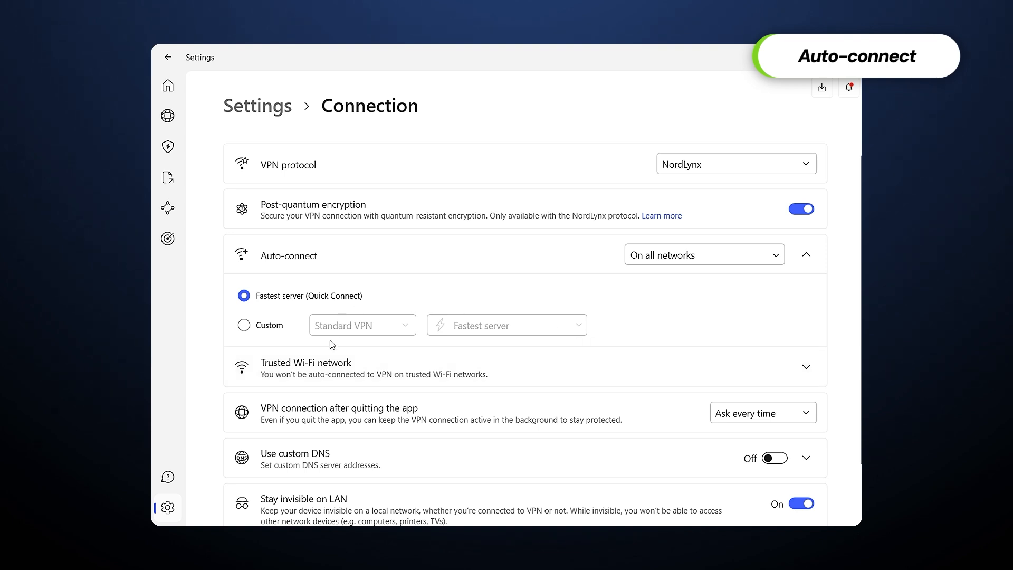
{"action": "left_click", "coordinate": [507, 325]}
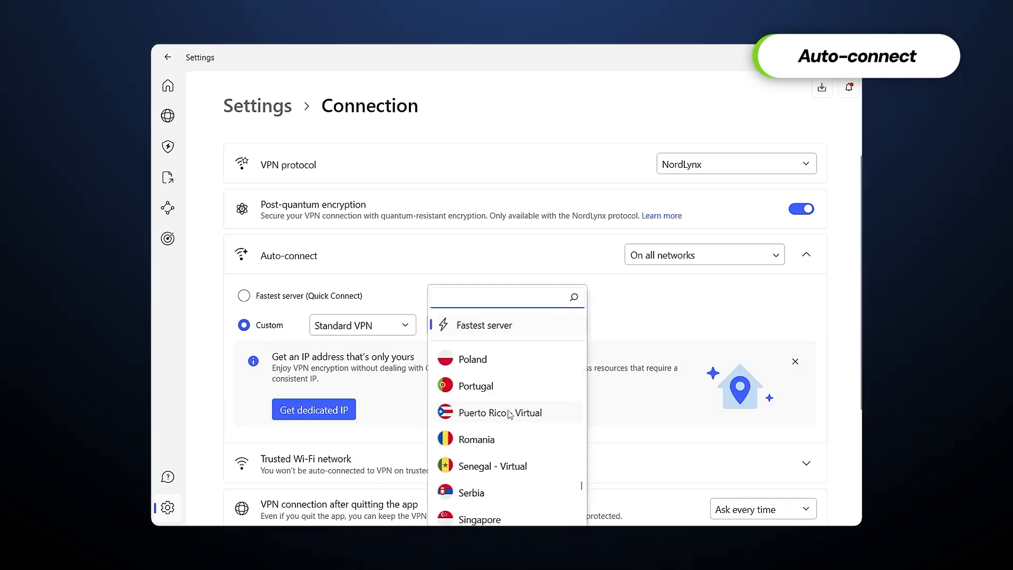
{"action": "scroll", "scroll_direction": "down", "scroll_amount": 3}
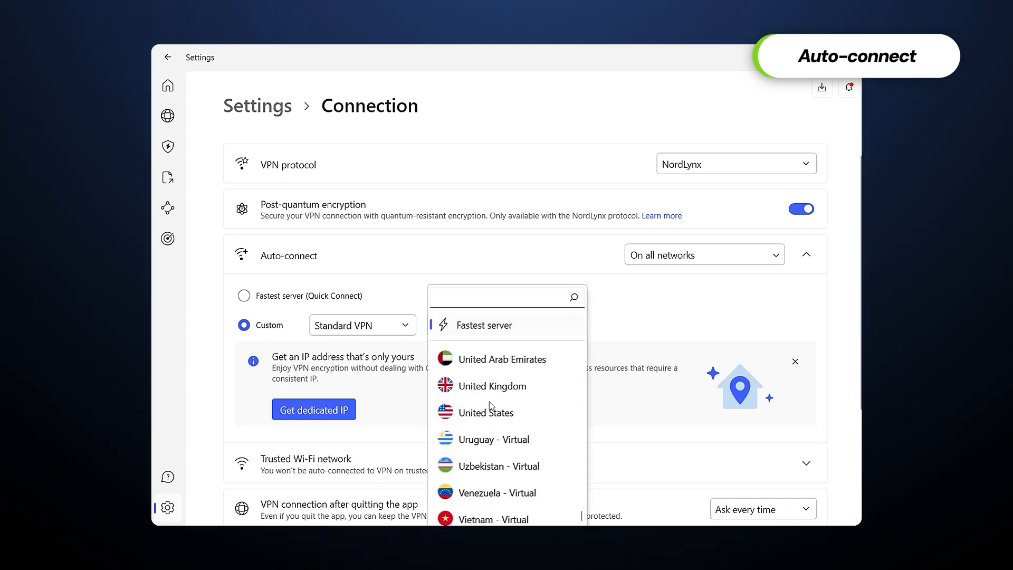
{"action": "left_click", "coordinate": [489, 412]}
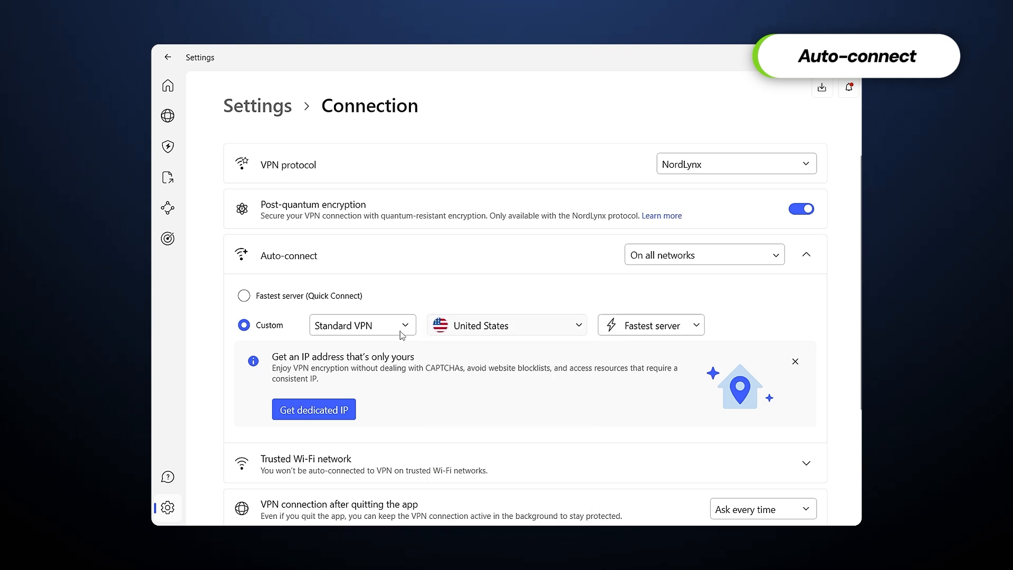
{"action": "left_click", "coordinate": [806, 254]}
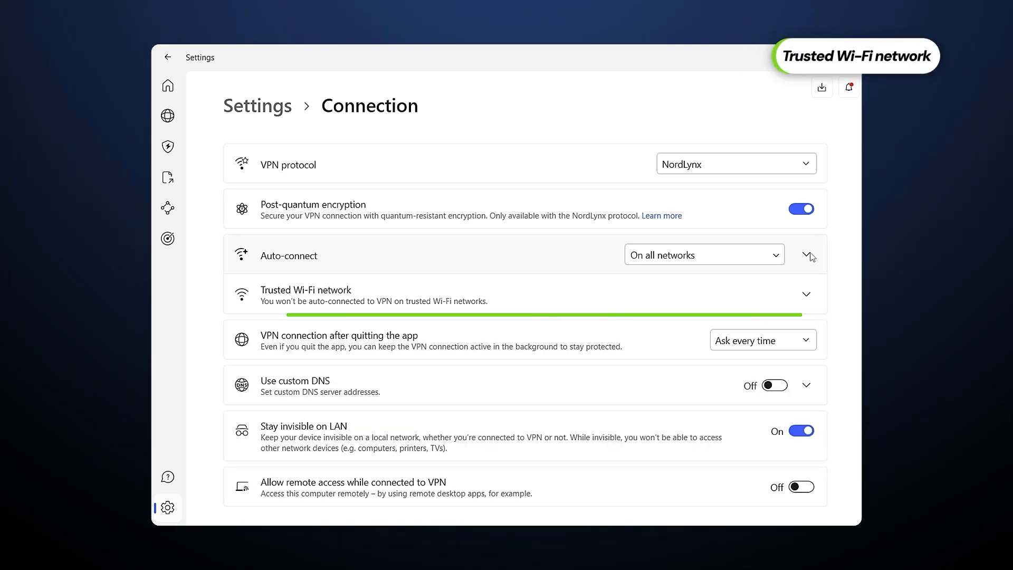
Step: Check the empty Trusted Wi-Fi network list, then return to the Settings overview
{"action": "left_click", "coordinate": [806, 294]}
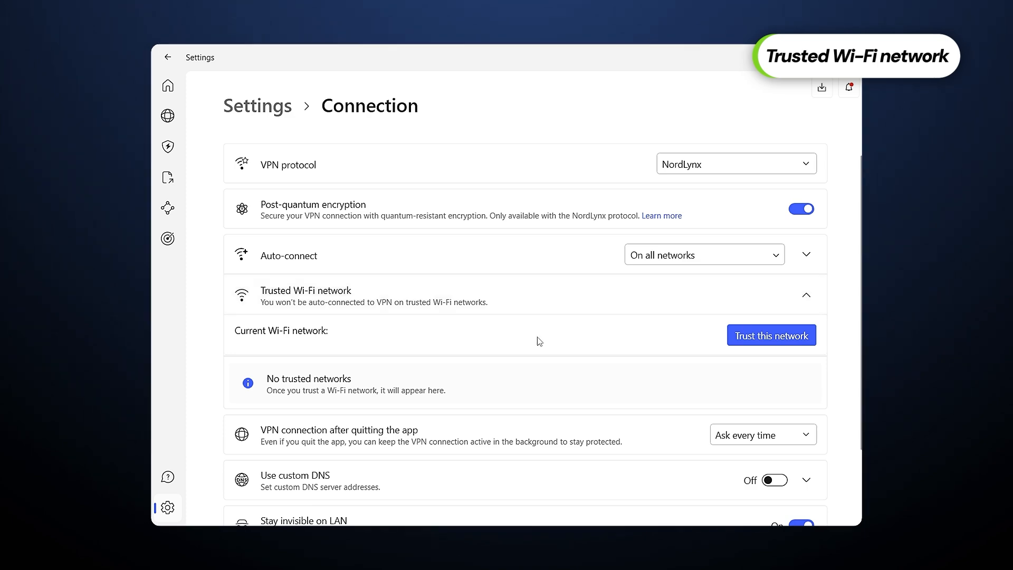
{"action": "left_click", "coordinate": [167, 57]}
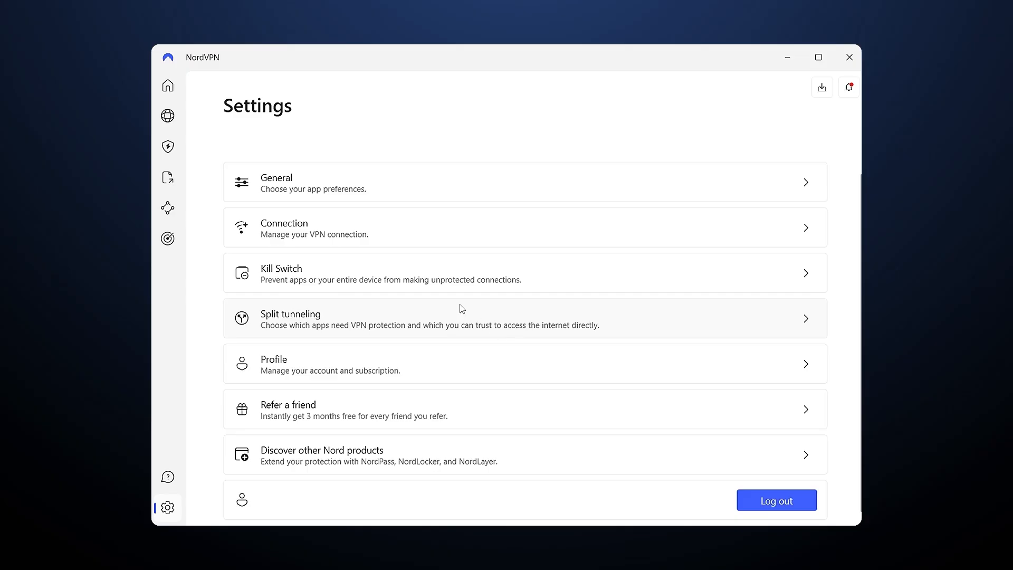
{"action": "mouse_move", "coordinate": [372, 282]}
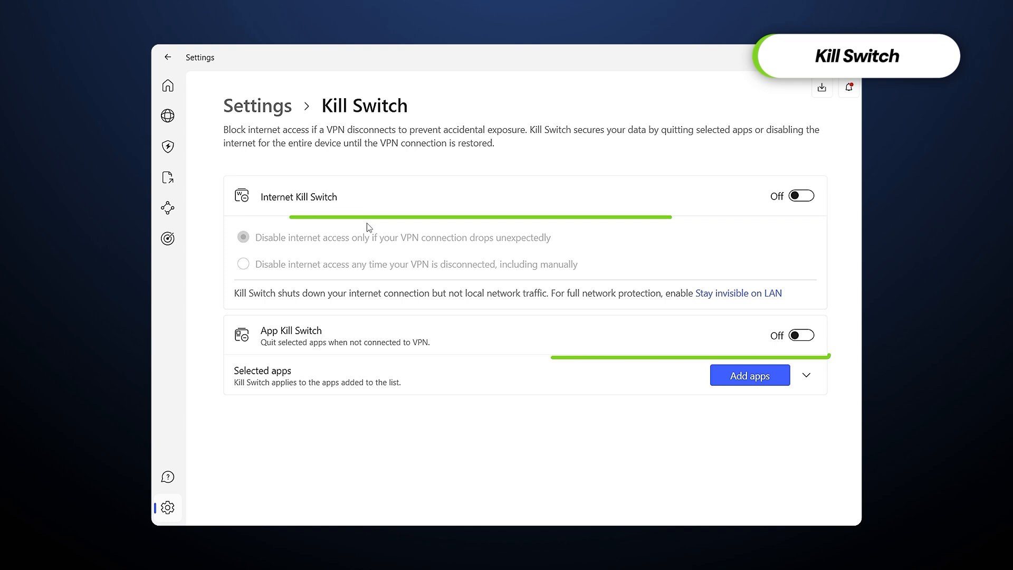
Step: Review Kill Switch settings with Internet and App Kill Switch both off
{"action": "left_click", "coordinate": [801, 196]}
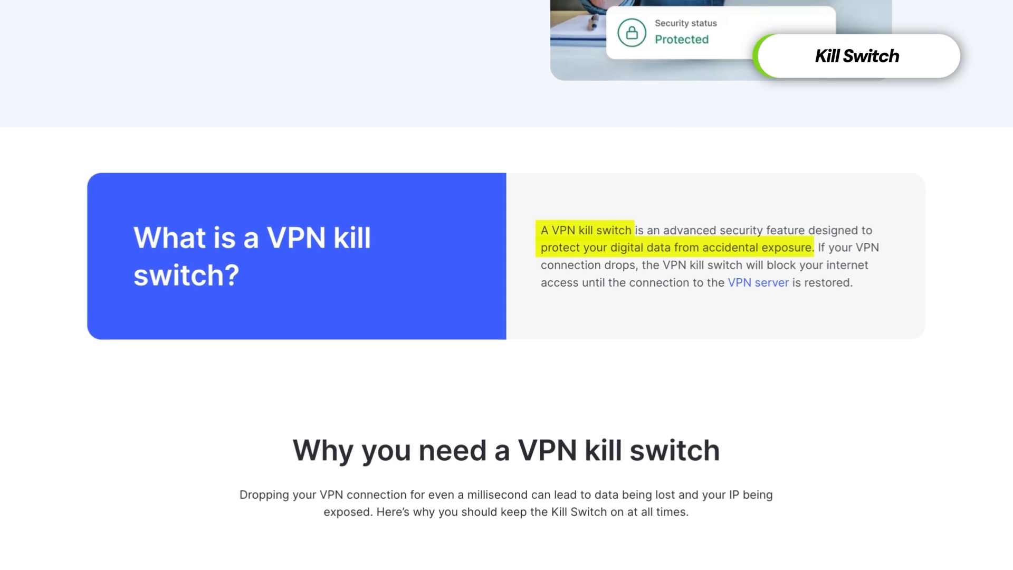
{"action": "scroll", "scroll_direction": "down", "scroll_amount": 3}
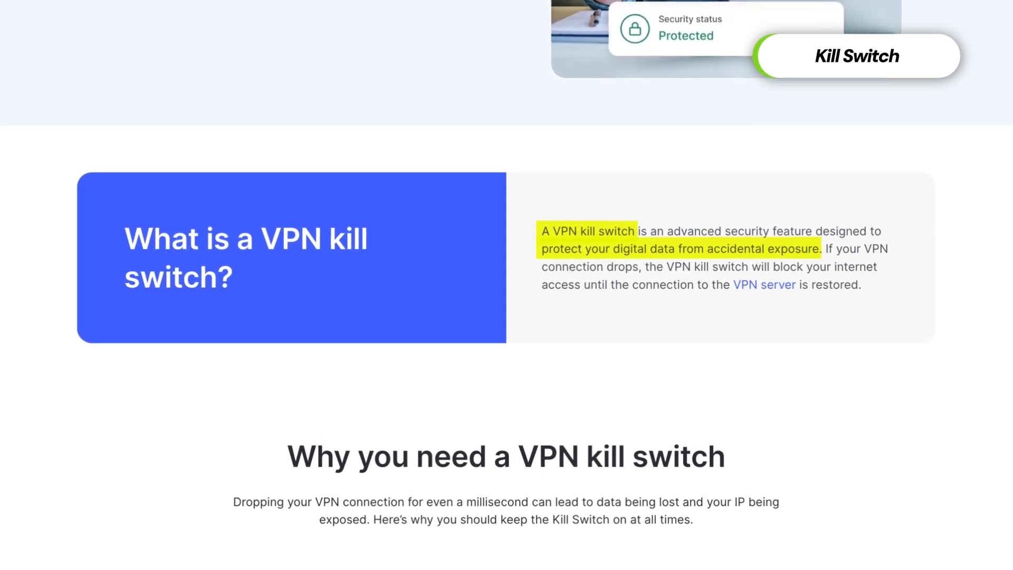
{"action": "scroll", "scroll_direction": "down", "scroll_amount": 3}
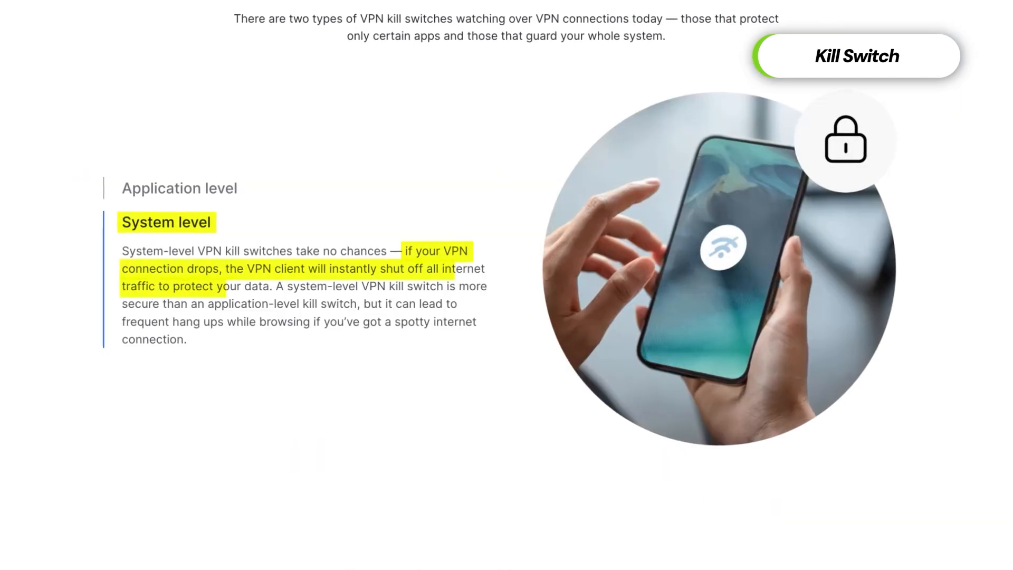
{"action": "left_click", "coordinate": [188, 193]}
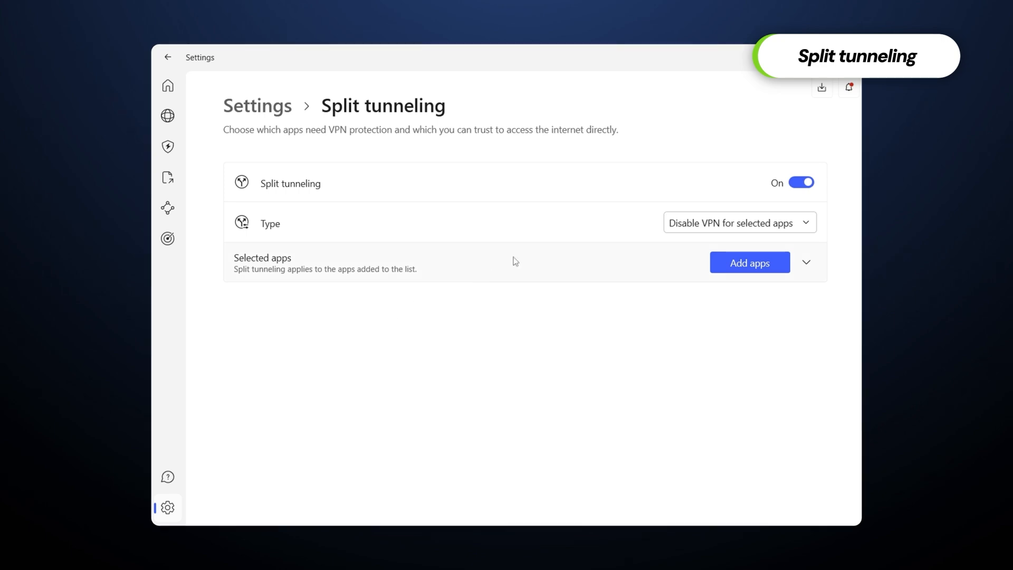
Step: Review the split tunneling Type options and choose disabling VPN for selected apps
{"action": "left_click", "coordinate": [739, 222]}
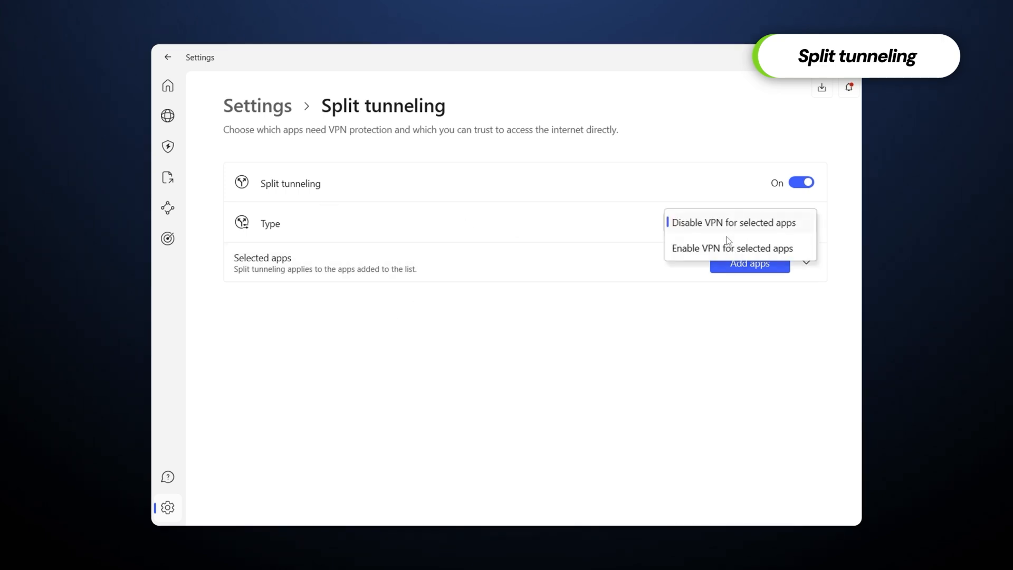
{"action": "left_click", "coordinate": [749, 262]}
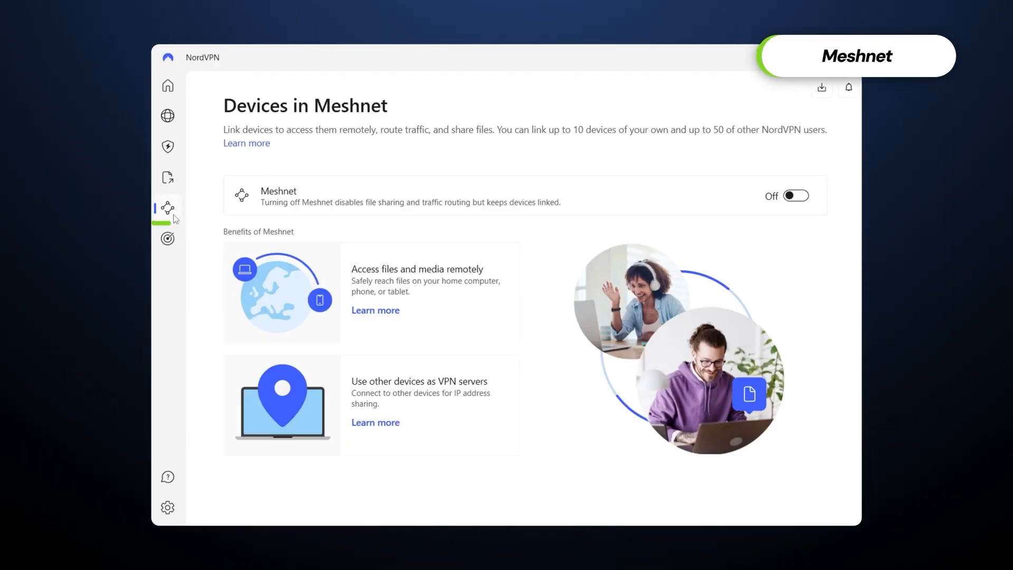
Step: Open Meshnet's Link devices page, start linking an external device, then cancel without sending
{"action": "left_click", "coordinate": [795, 195]}
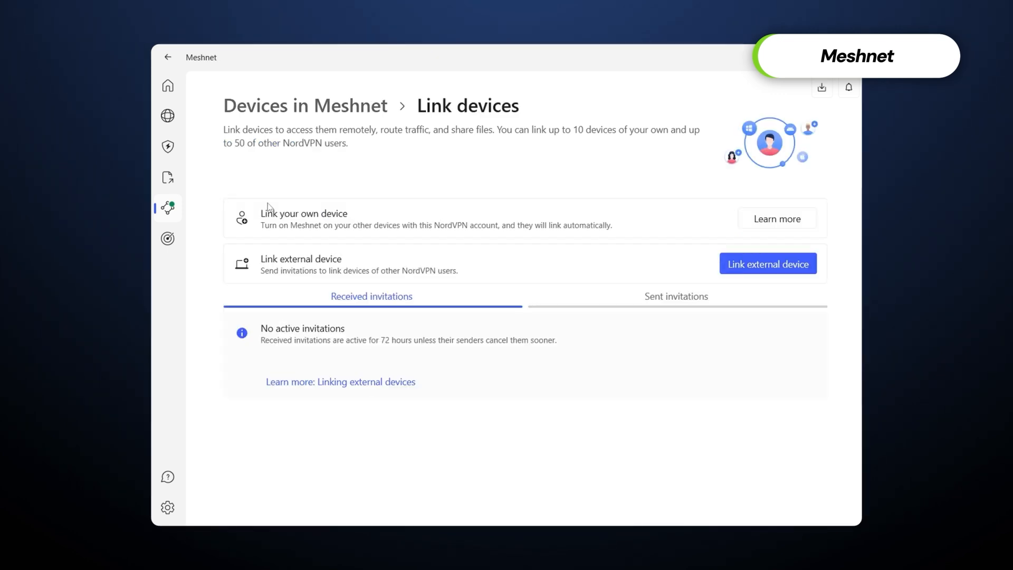
{"action": "mouse_move", "coordinate": [550, 279]}
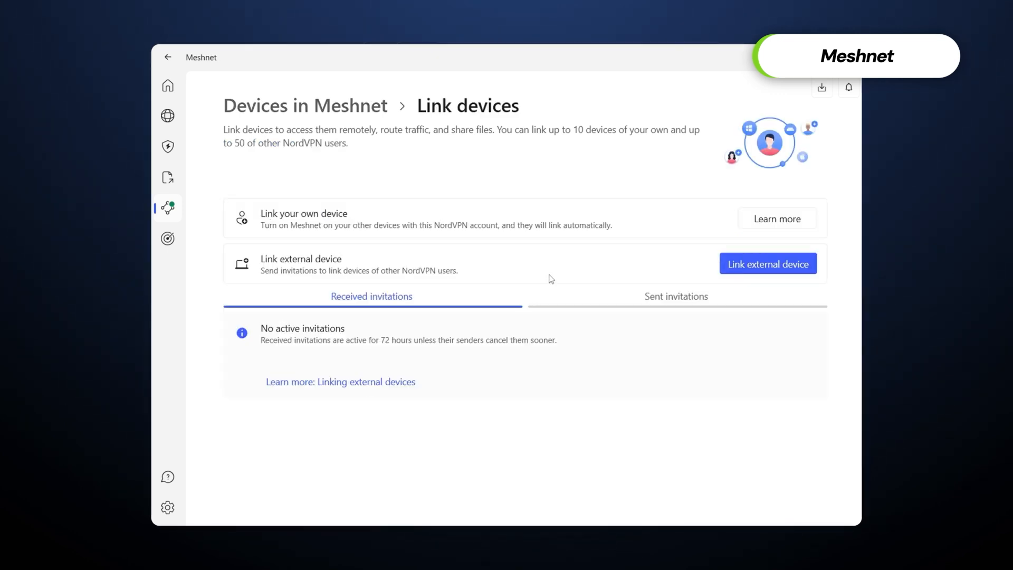
{"action": "left_click", "coordinate": [768, 264]}
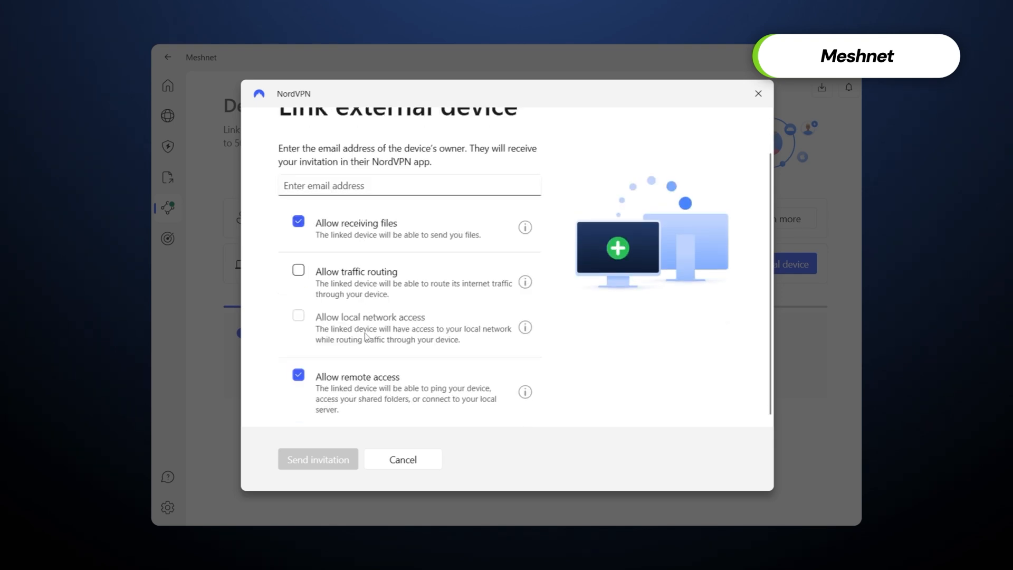
{"action": "left_click", "coordinate": [402, 458]}
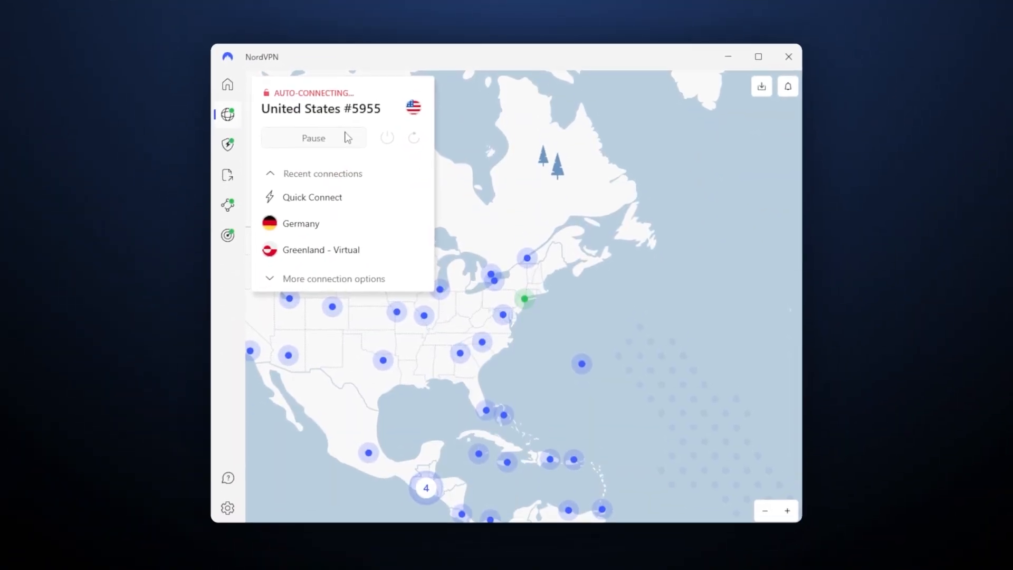